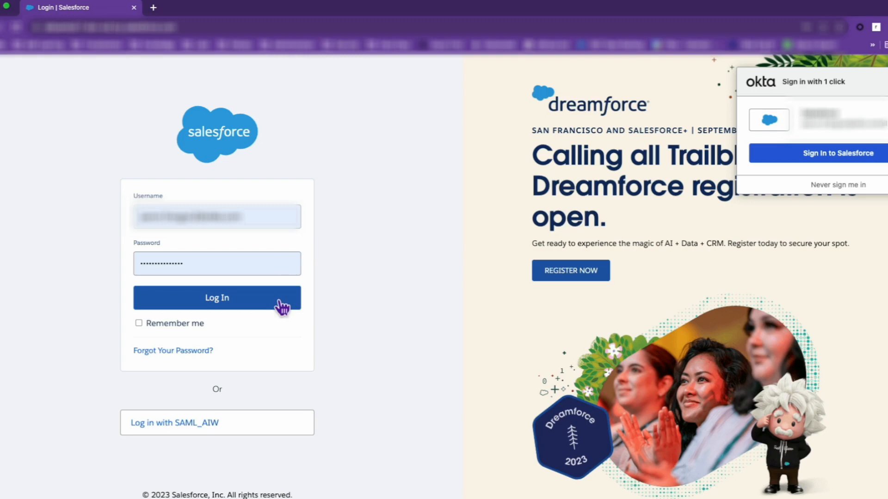
Log in to the Salesforce org with the filled-in username and password
left_click(216, 298)
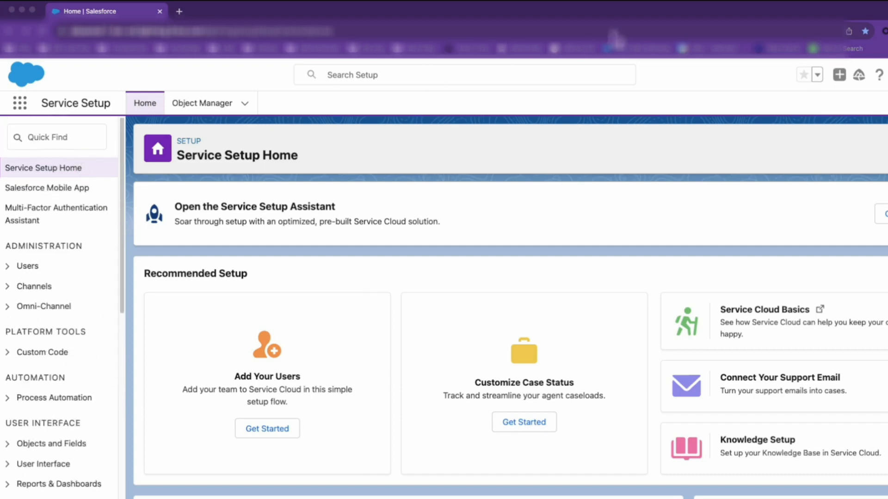
Go to Identity > Single Sign-On Settings in the Setup sidebar
scroll("down", 3)
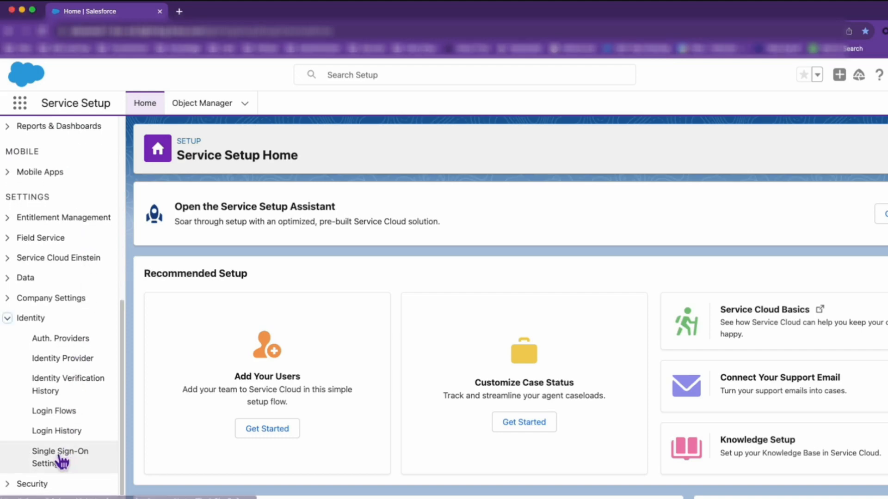
left_click(60, 457)
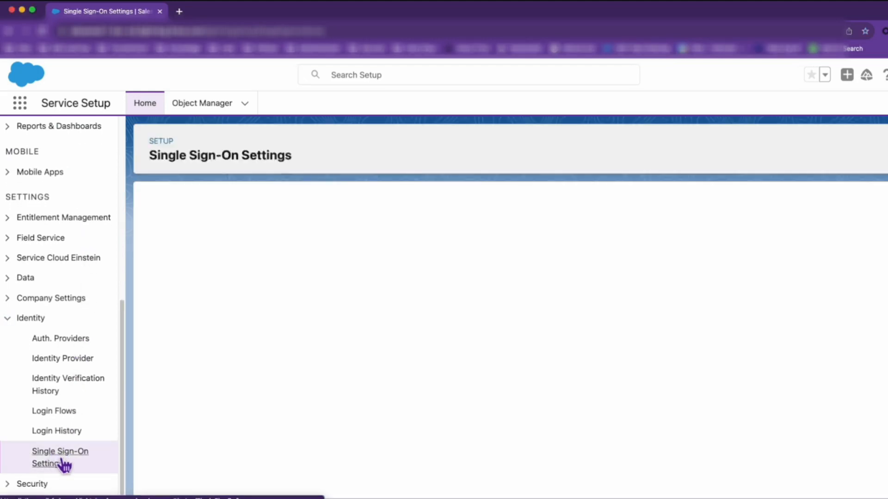
left_click(59, 457)
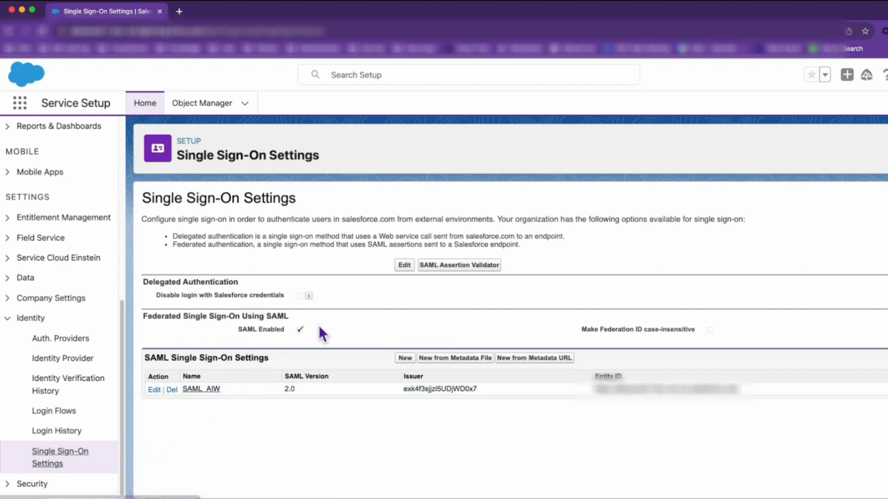
Edit the Single Sign-On Settings and check 'Disable login with Salesforce credentials'
left_click(403, 265)
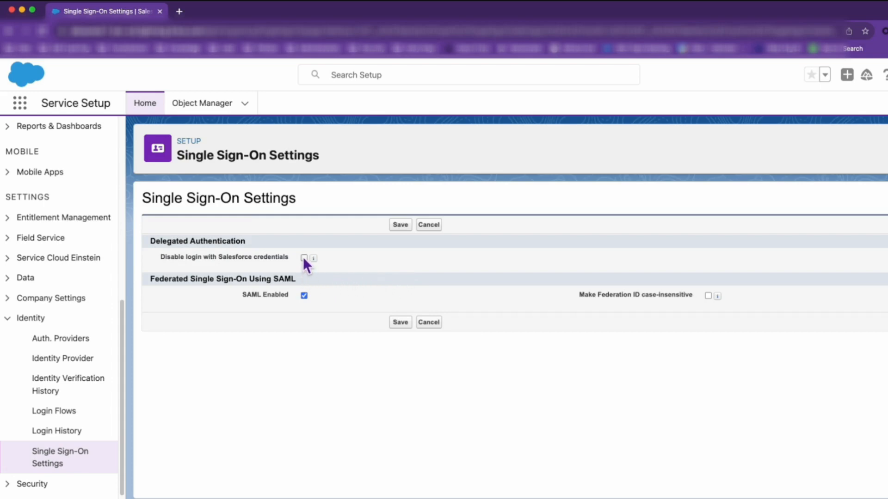
left_click(304, 258)
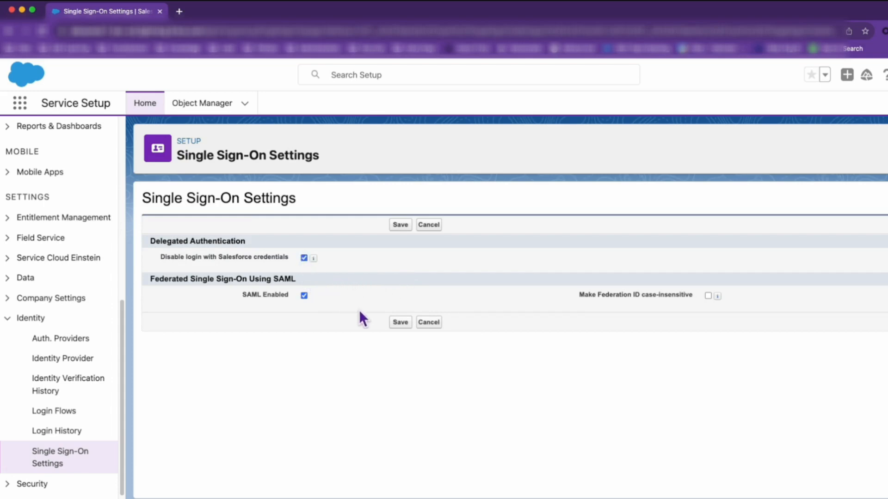